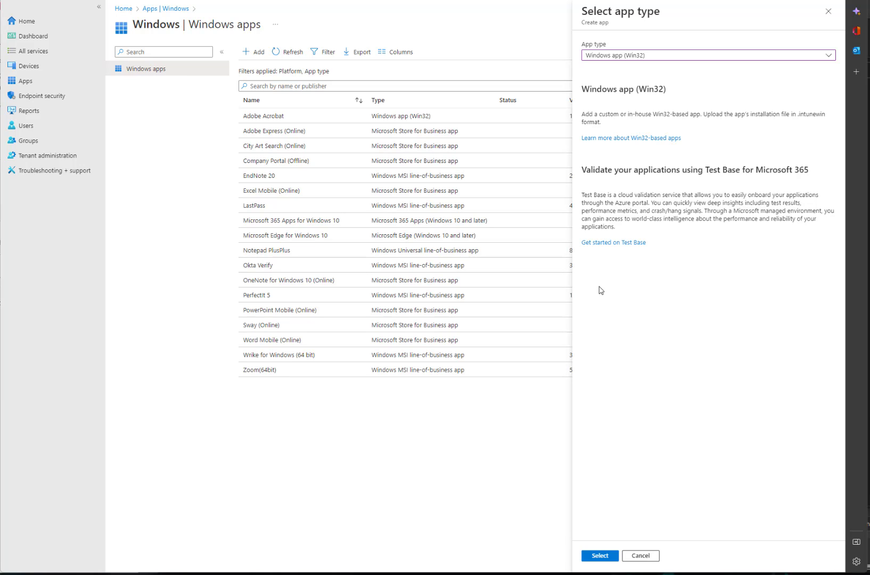
mouse_move(650, 59)
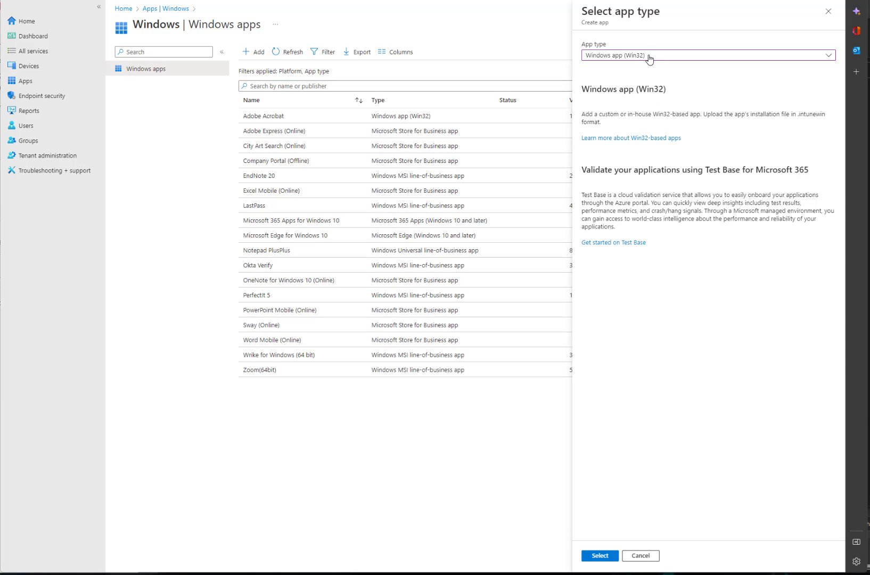
mouse_move(574, 520)
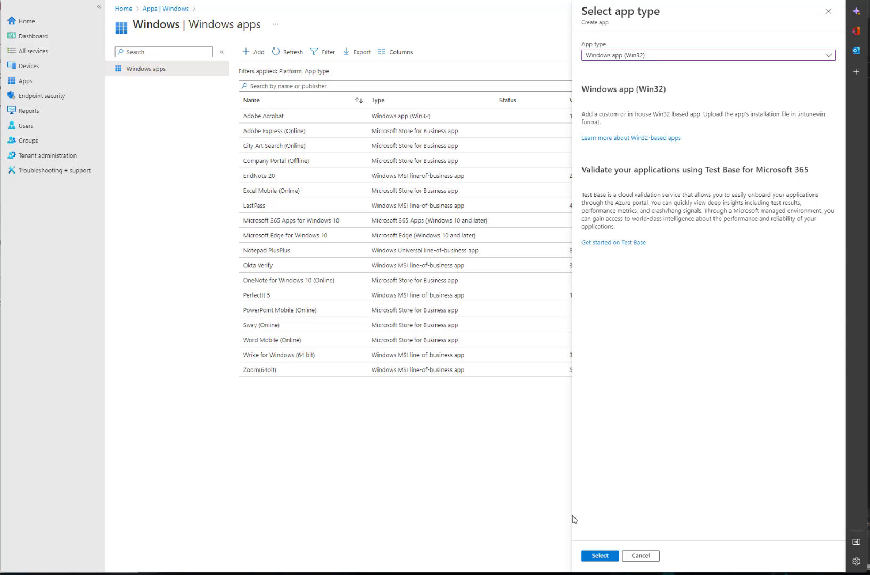
Step: Choose Windows app (Win32) and browse the computer for its .intunewin package file
left_click(600, 556)
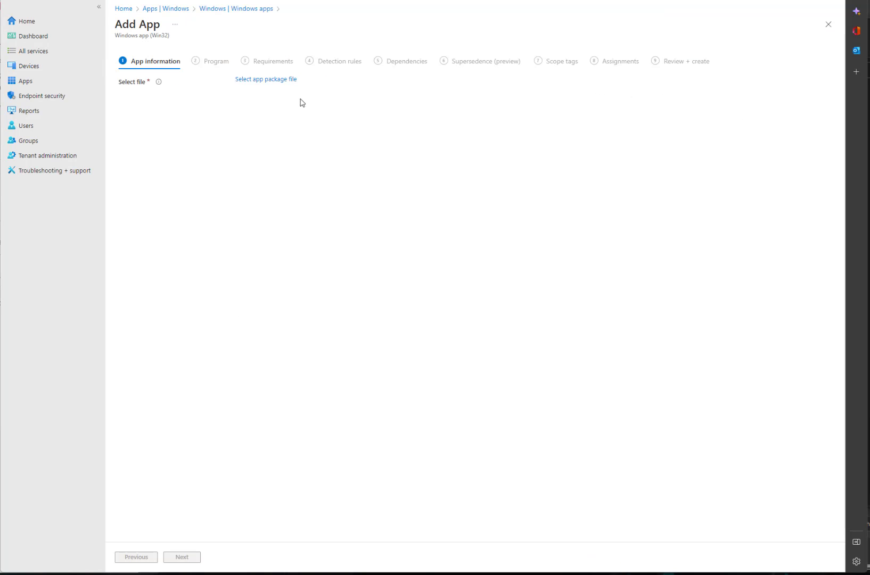
left_click(266, 78)
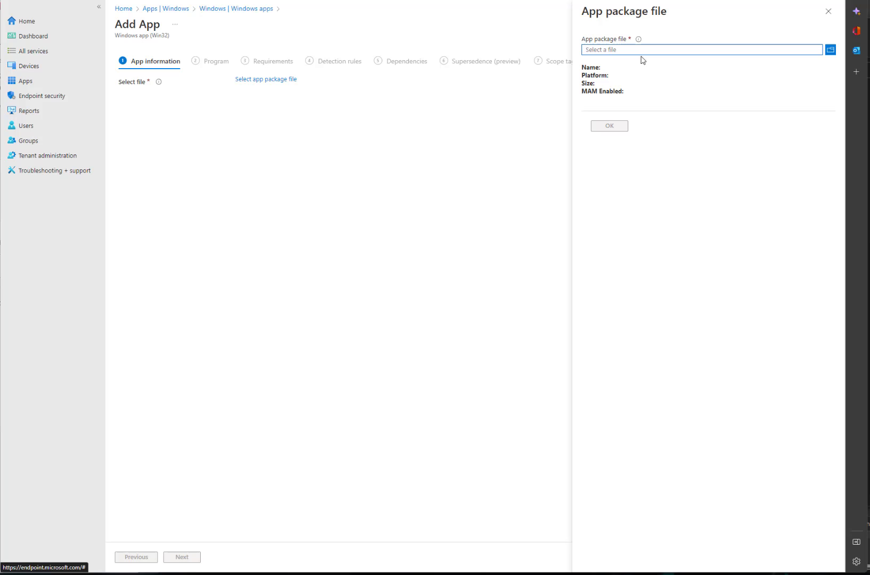
mouse_move(645, 54)
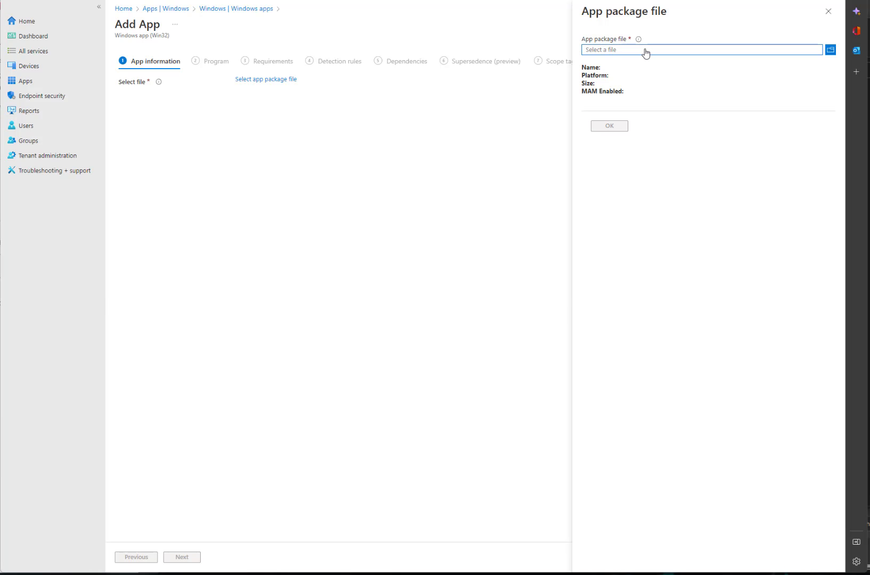
left_click(830, 49)
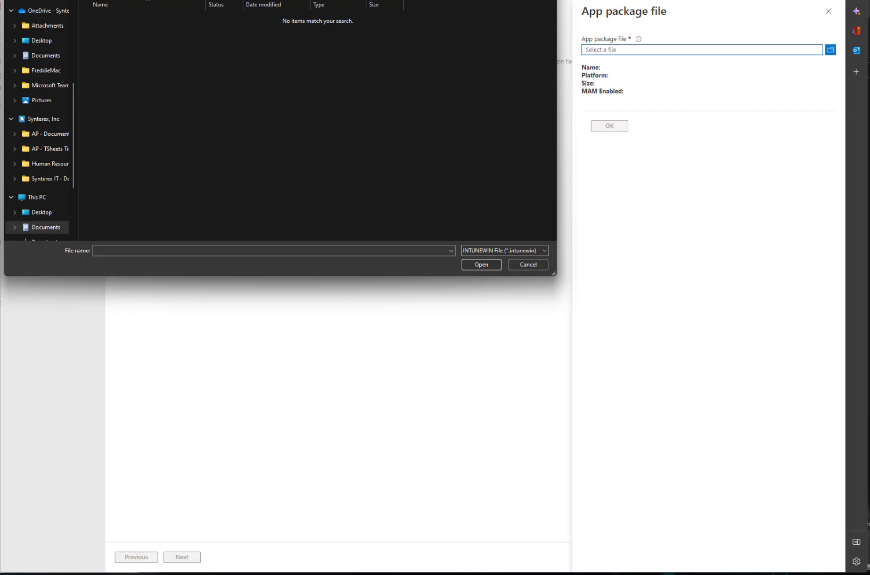
Step: Load the Acrobat for Windows 365 package, set publisher Adobe and category Productivity
left_click(526, 264)
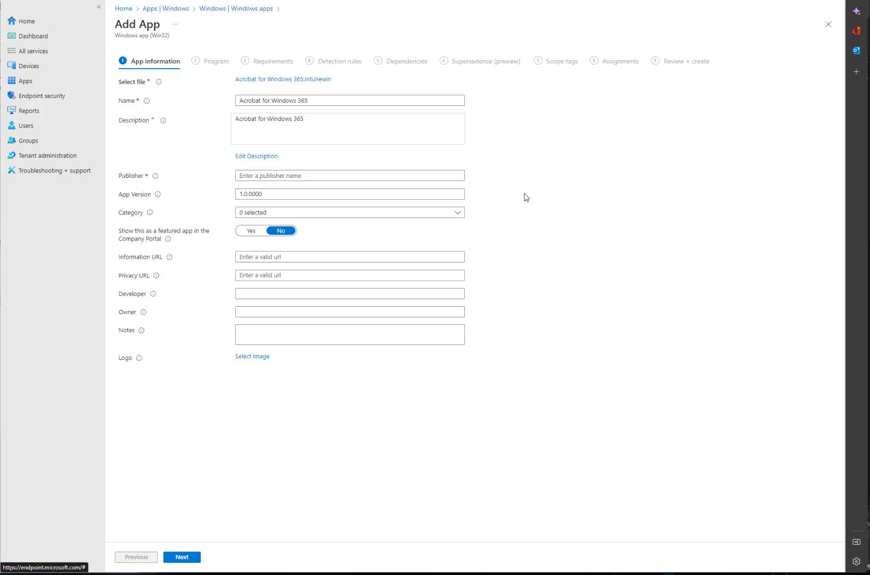
mouse_move(353, 127)
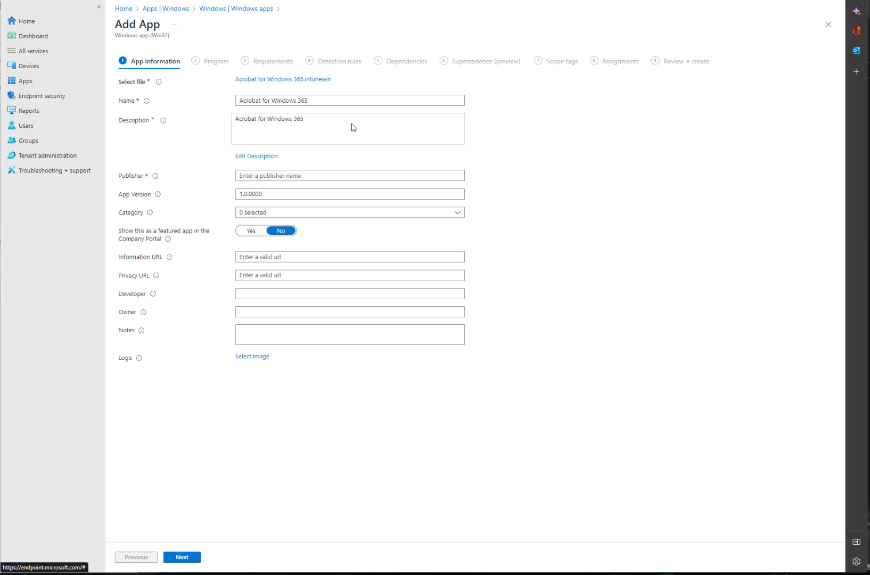
mouse_move(340, 118)
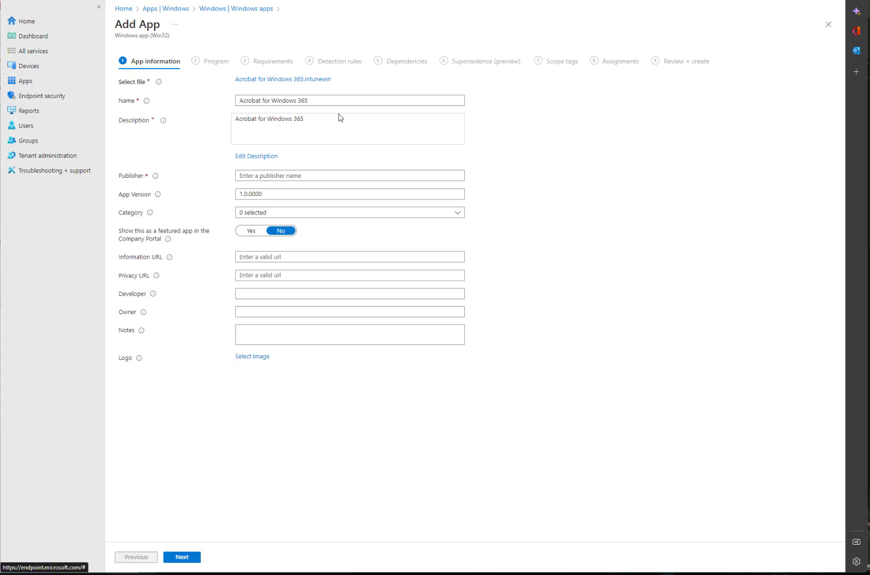
type("Adi")
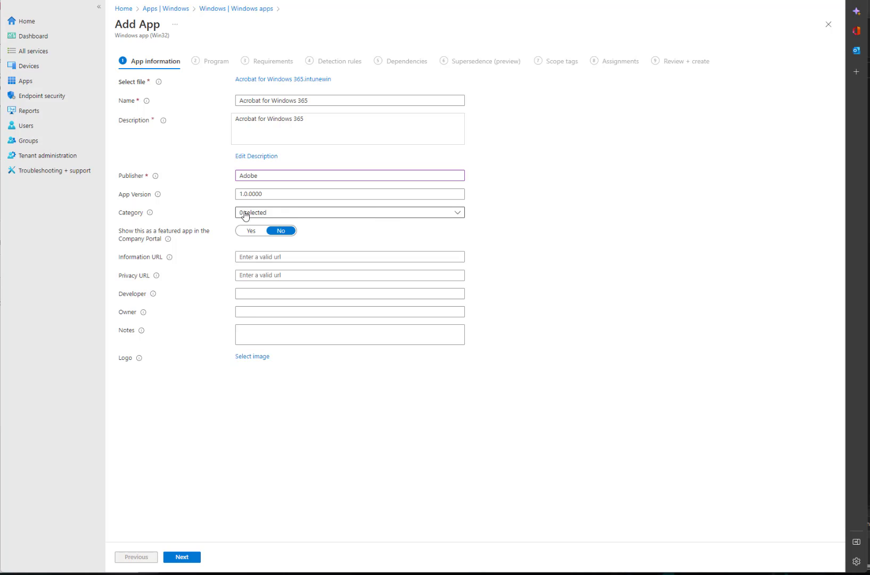
left_click(350, 212)
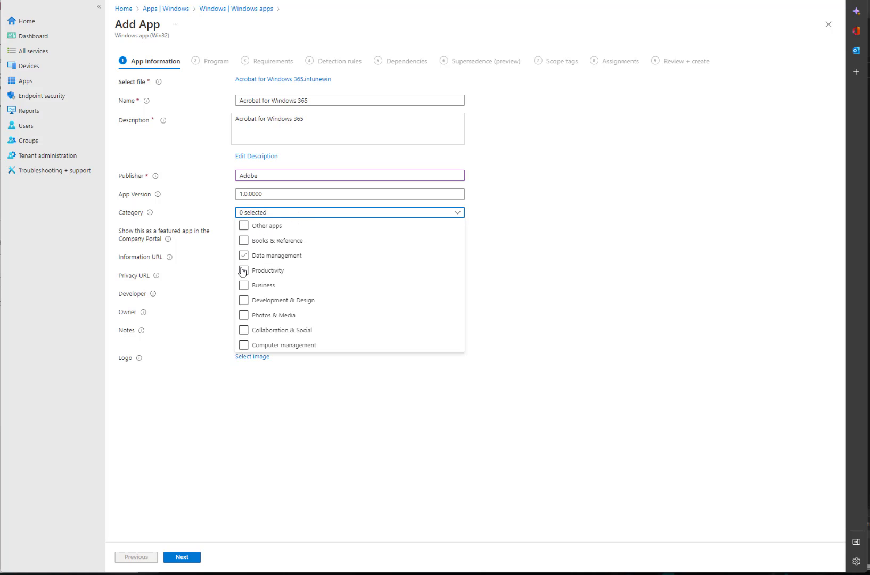
left_click(267, 270)
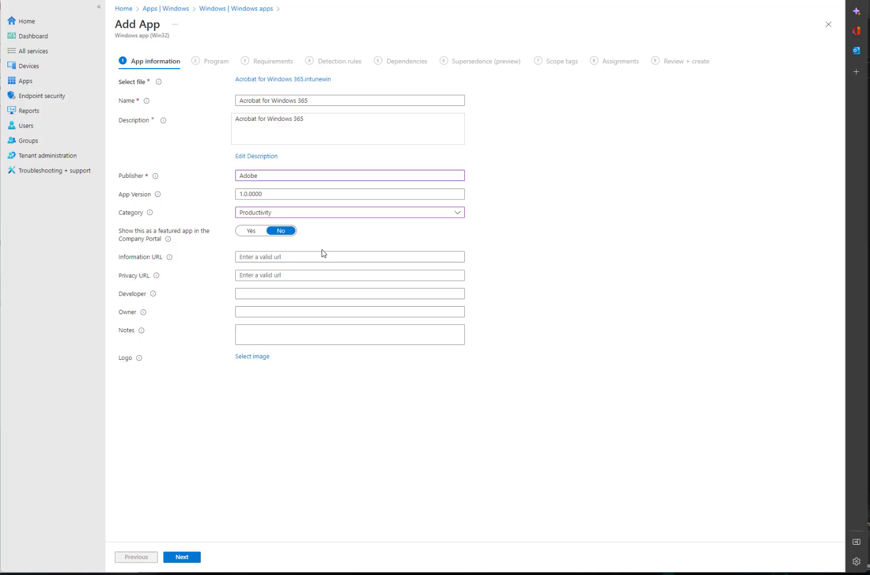
mouse_move(227, 503)
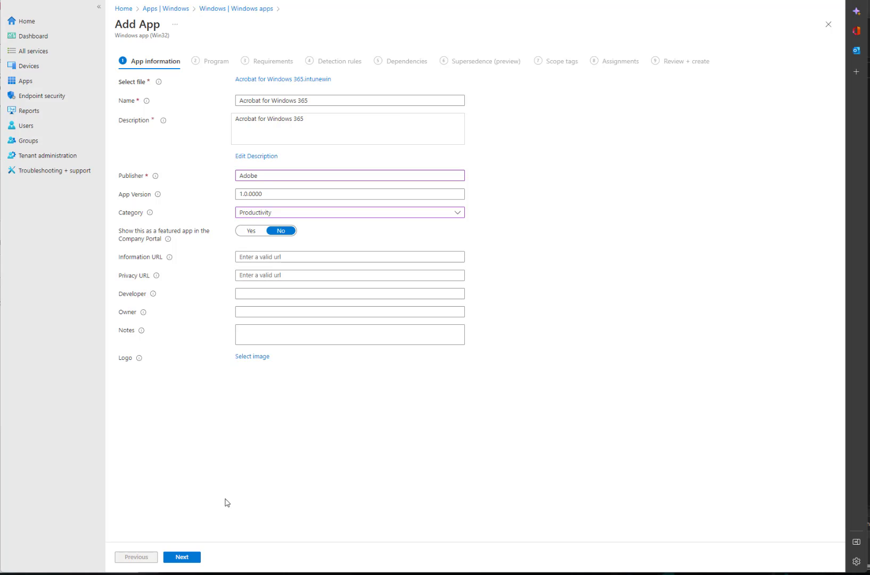
Step: Advance to the Program step and review the prefilled msiexec uninstall command
left_click(181, 558)
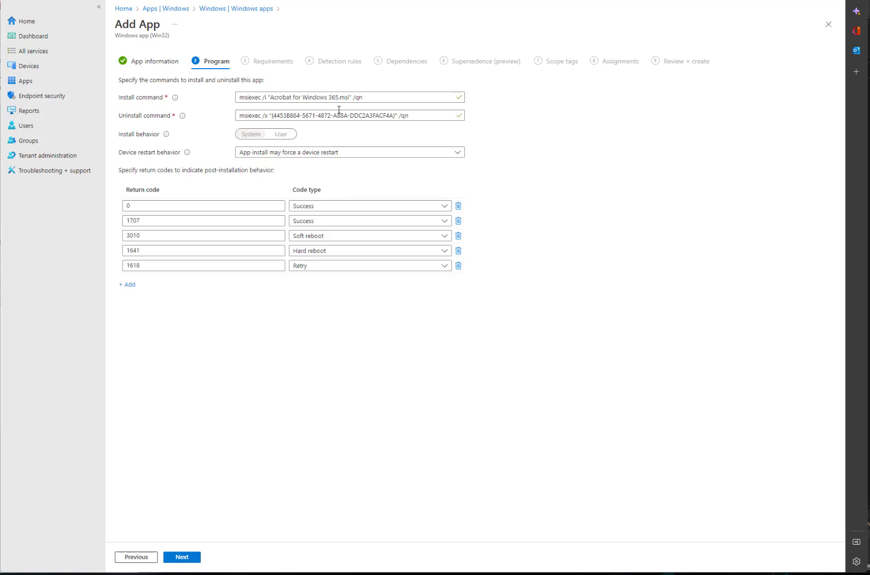
left_click(349, 97)
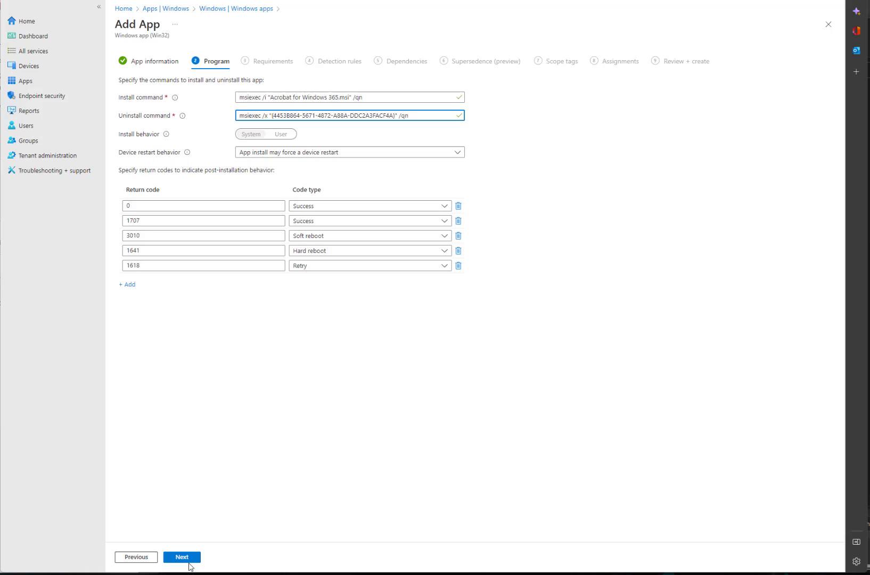
Step: On Requirements, keep 64-bit architecture and set minimum OS to Windows 10 21H1
left_click(181, 558)
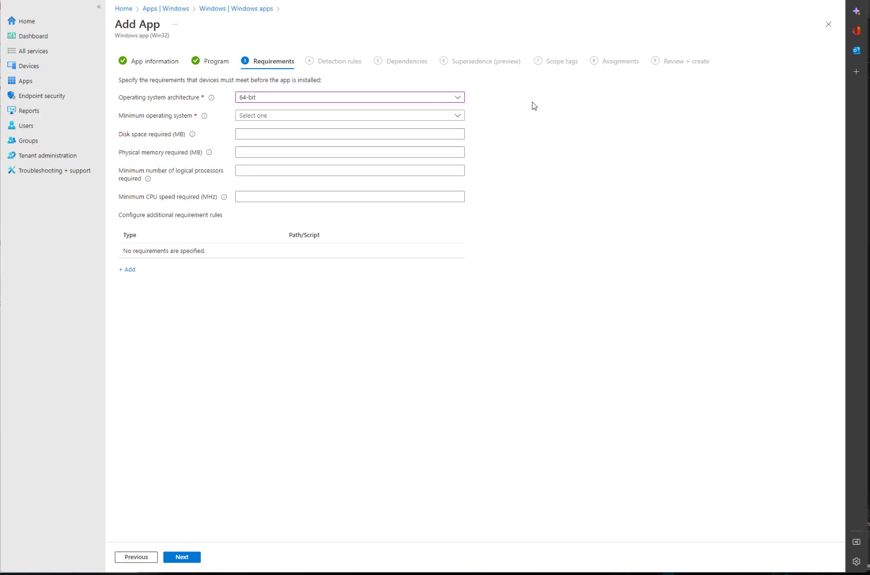
left_click(348, 115)
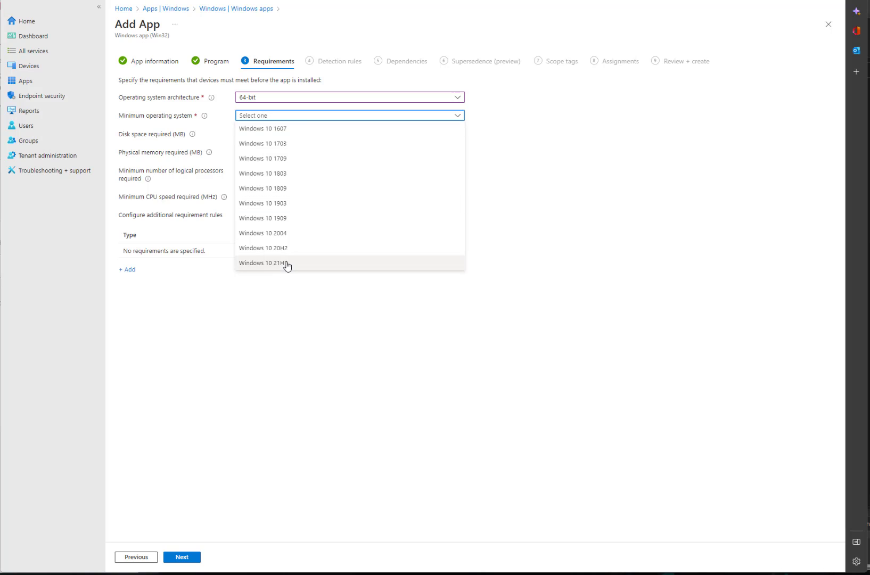
left_click(263, 264)
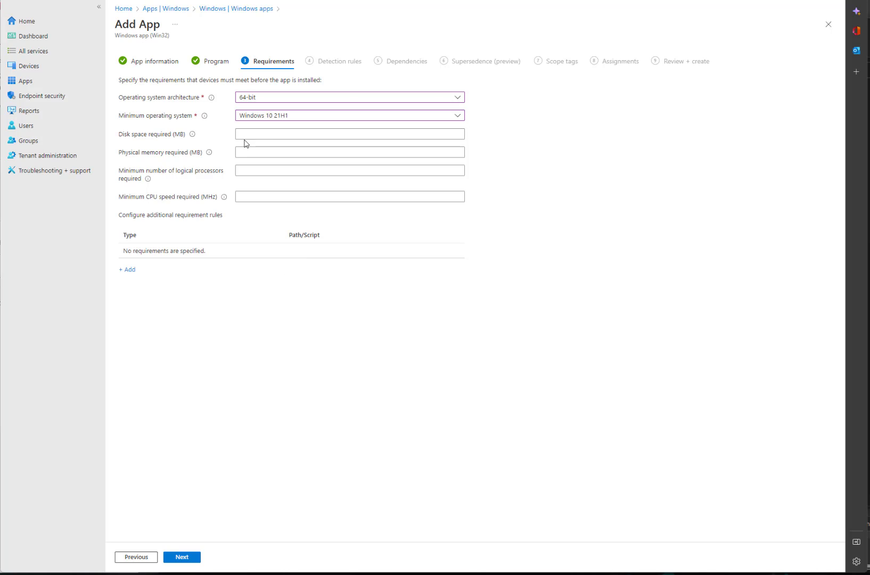
mouse_move(233, 306)
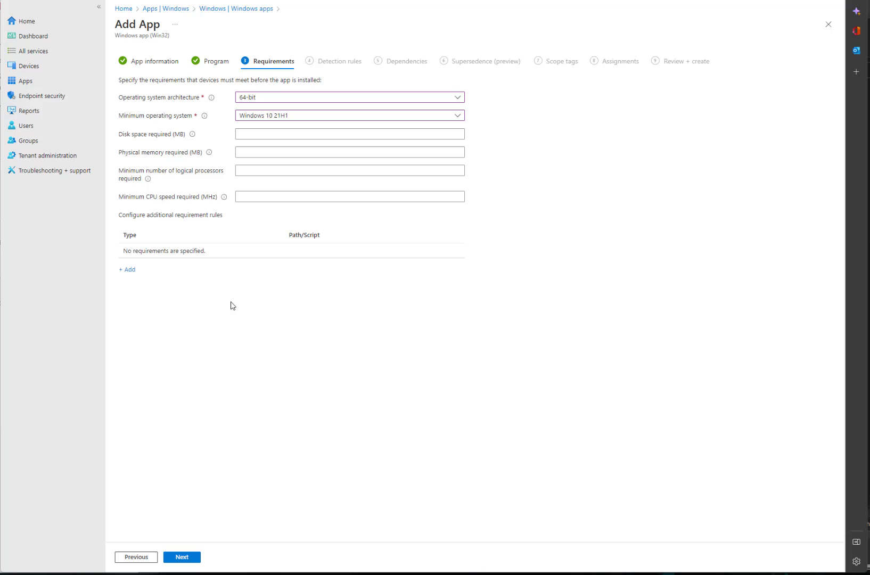
mouse_move(194, 259)
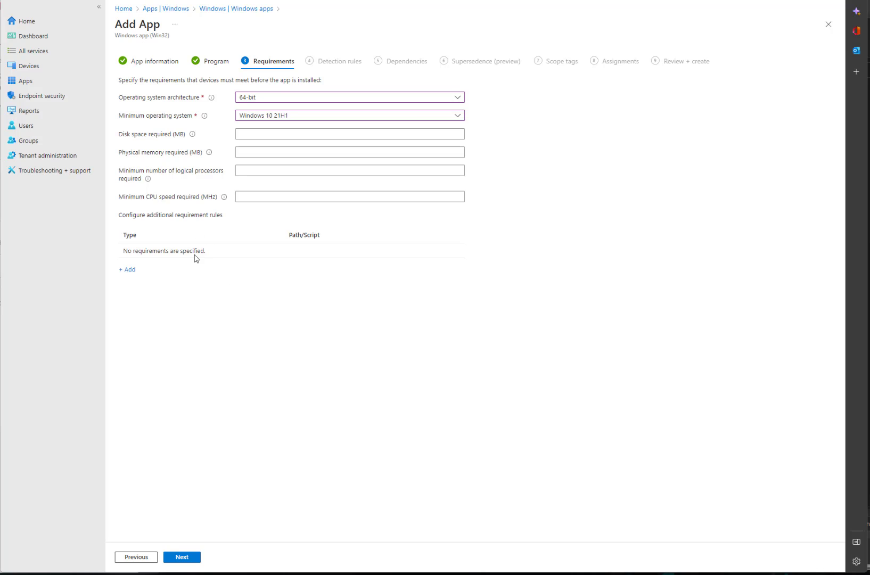
Step: On Detection rules, switch the rules format to manual configuration
left_click(181, 557)
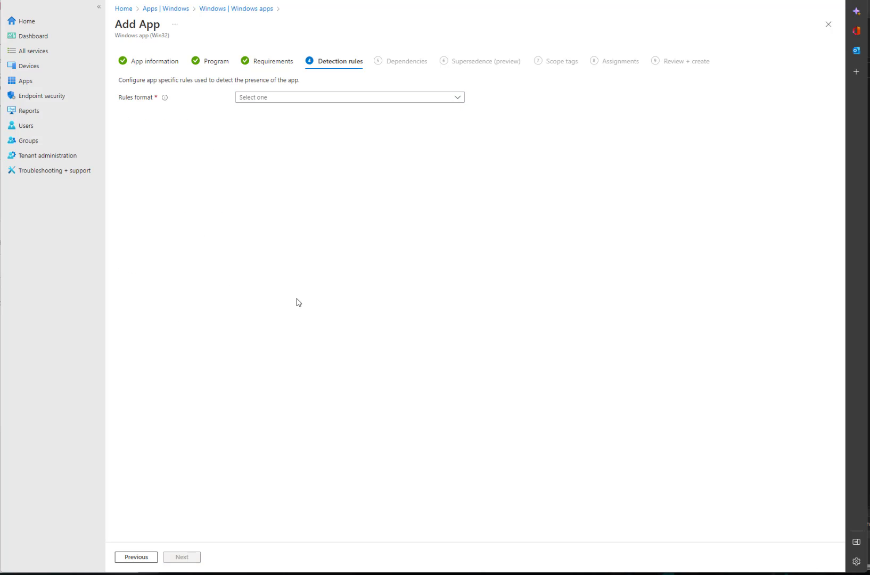
mouse_move(285, 105)
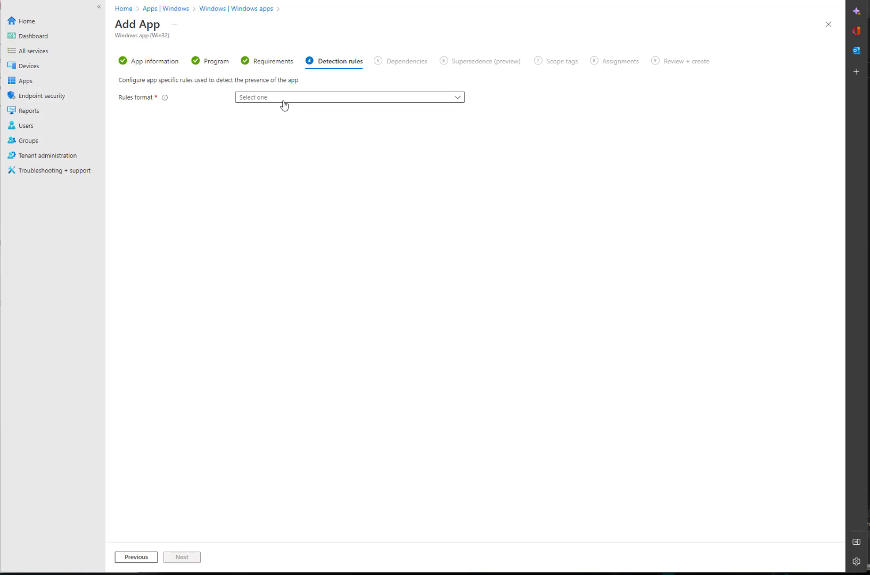
left_click(349, 97)
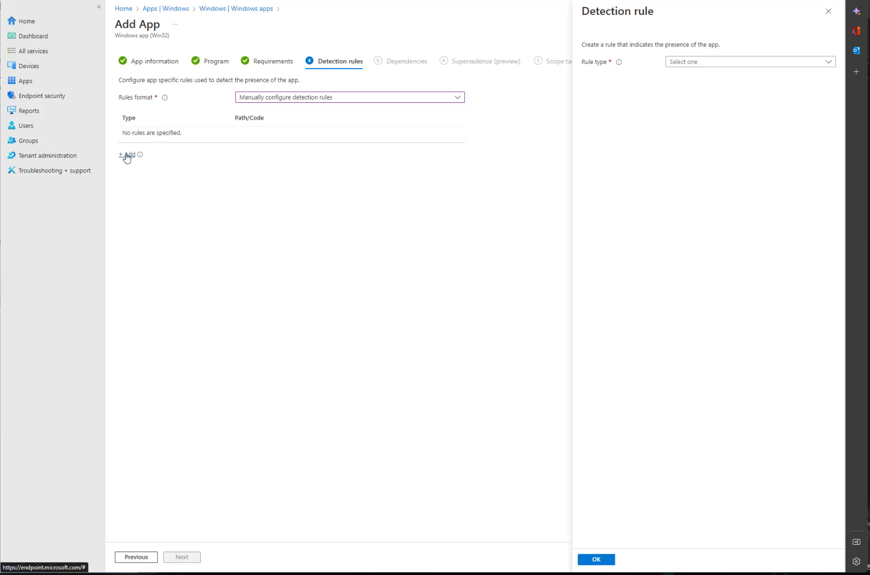
mouse_move(141, 154)
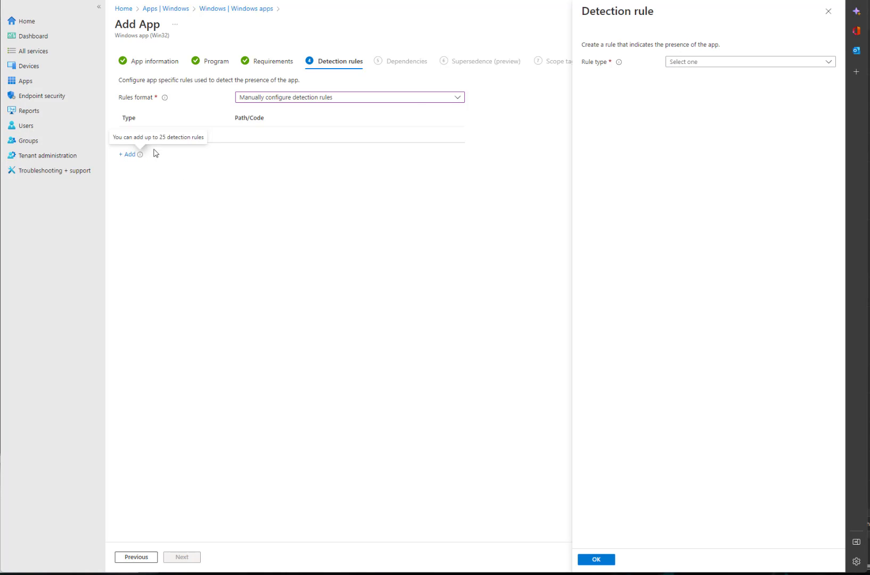
Step: Create a File rule for Acrobat.exe under C:\Program Files\Adobe\Acrobat DC\Acrobat
left_click(749, 61)
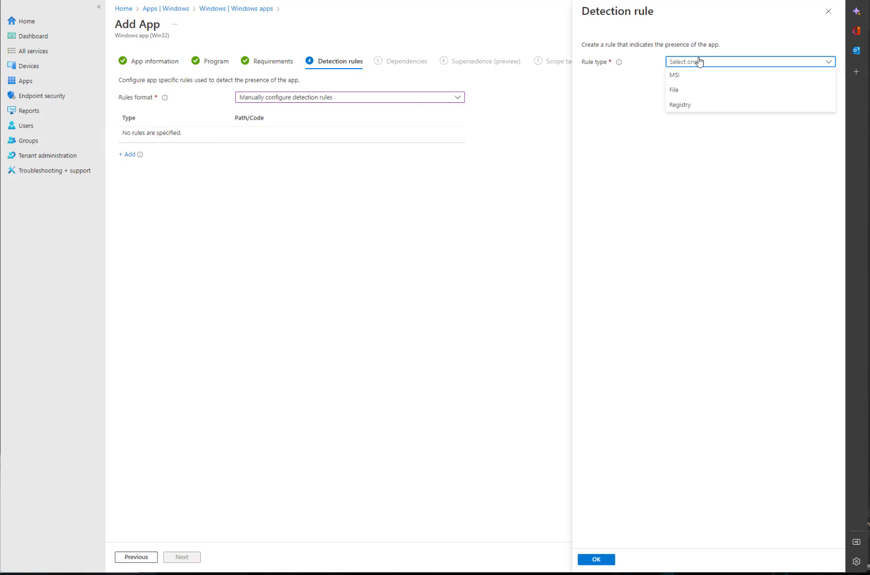
left_click(675, 90)
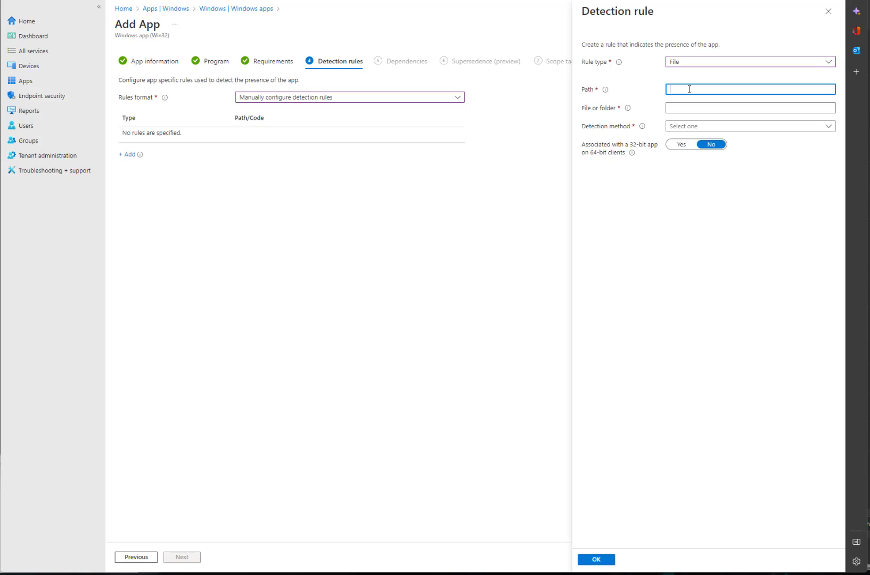
type("C:\\Program Files\\Adobe\\Acrobat DC\\Acrobat")
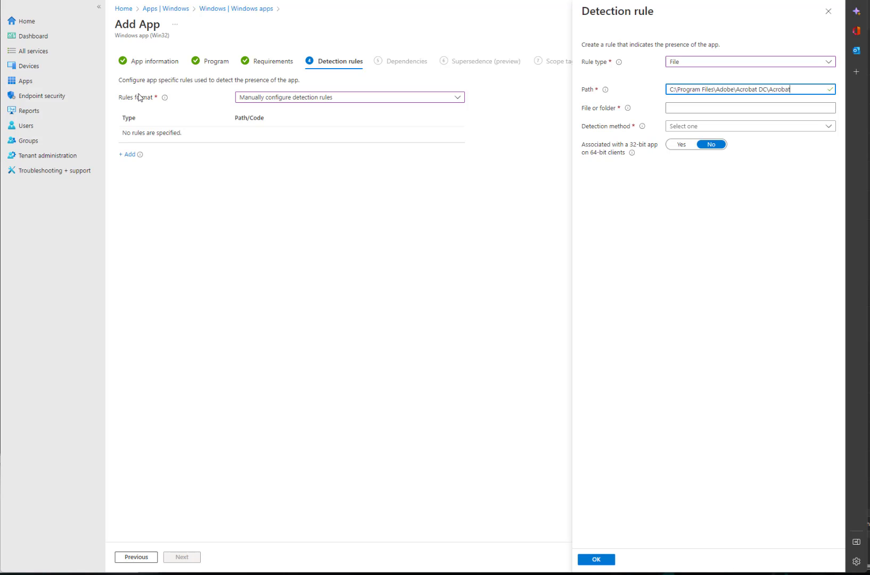
left_click(749, 108)
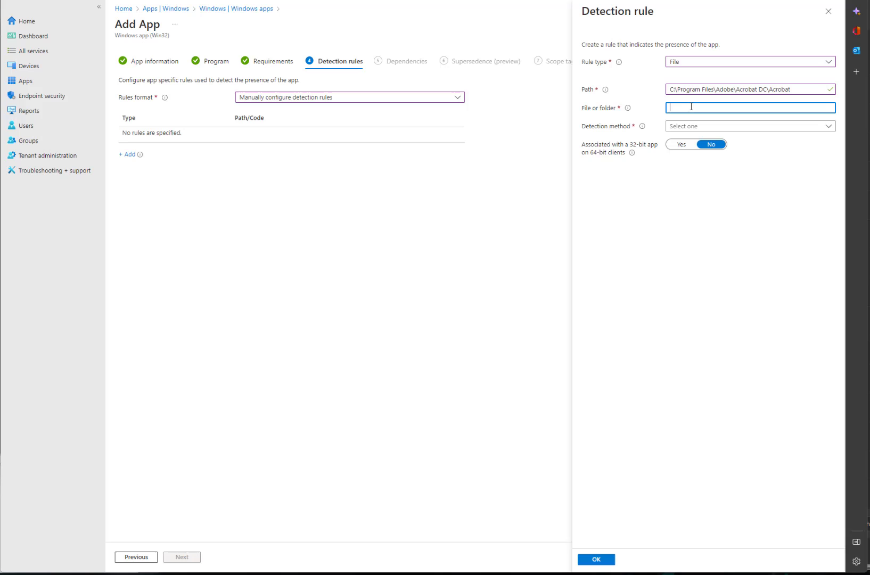
type("Acrobat")
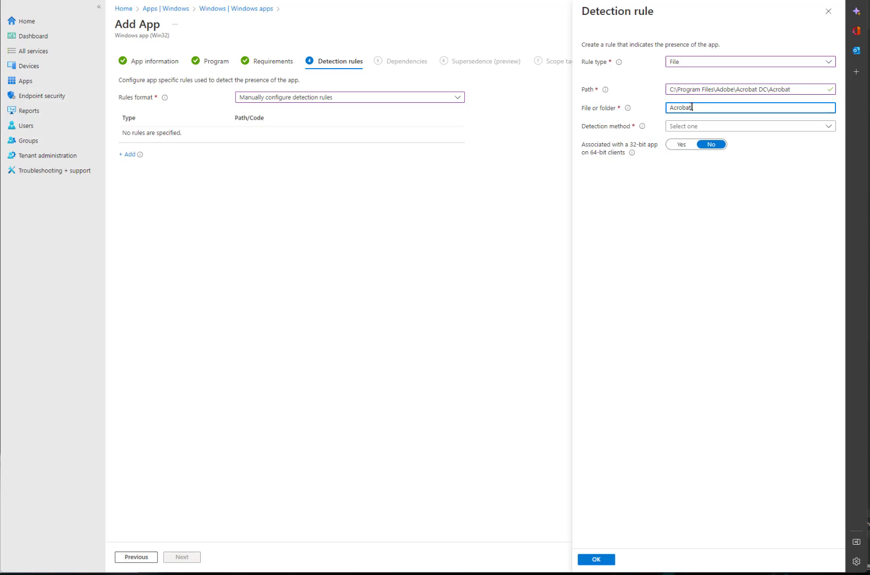
type(".exe")
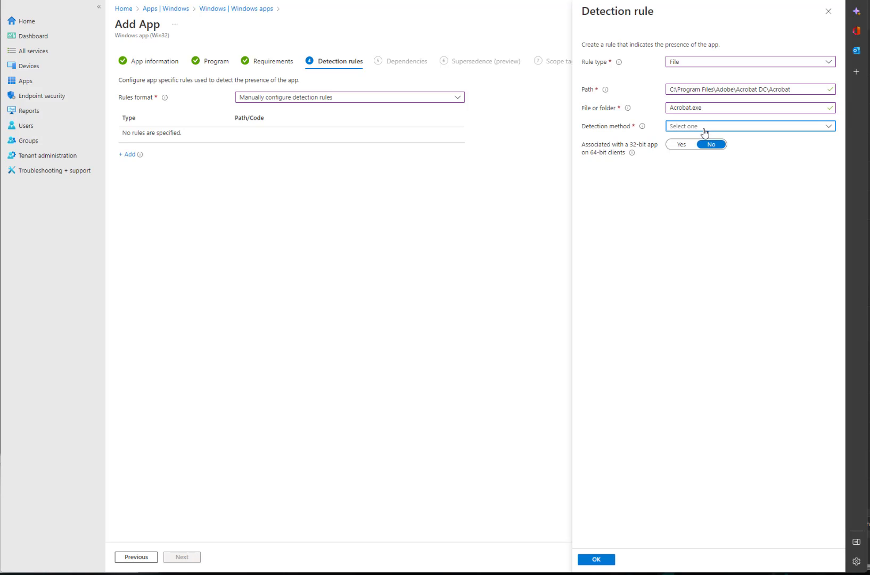
Step: Detect by String (version) greater than or equal to 22.3 and save the rule
left_click(749, 126)
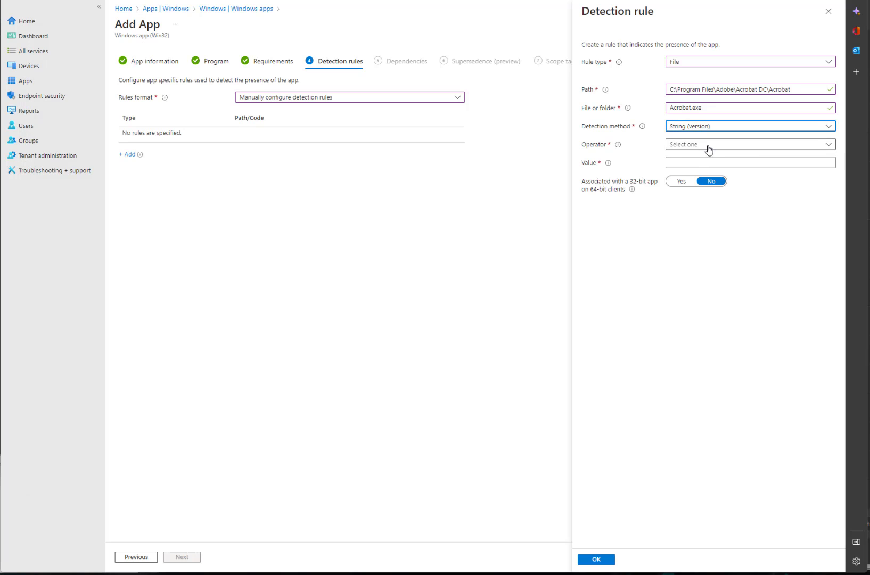
left_click(749, 144)
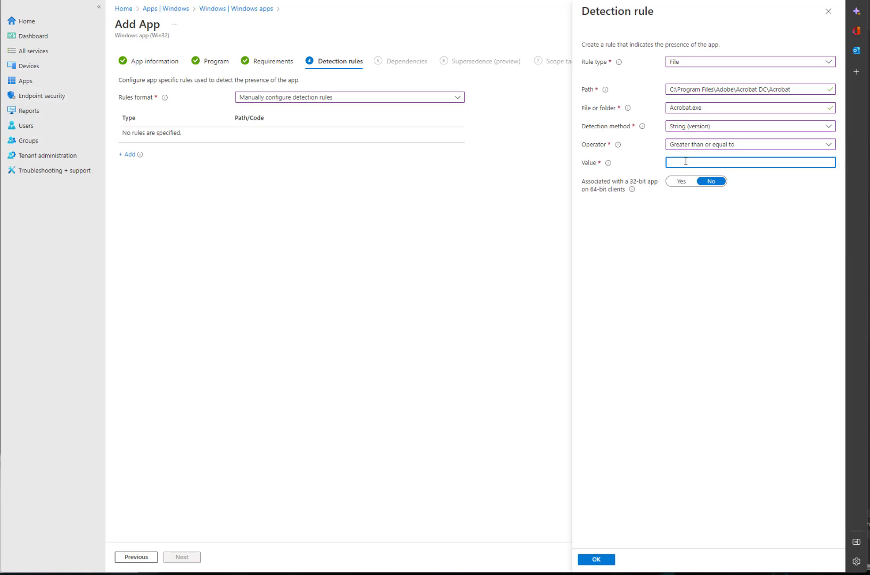
type("22")
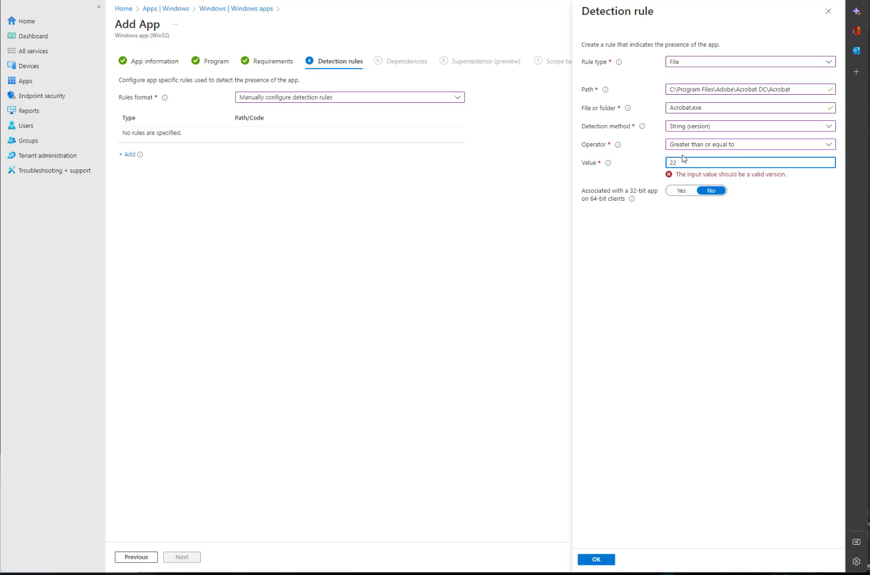
type(".3")
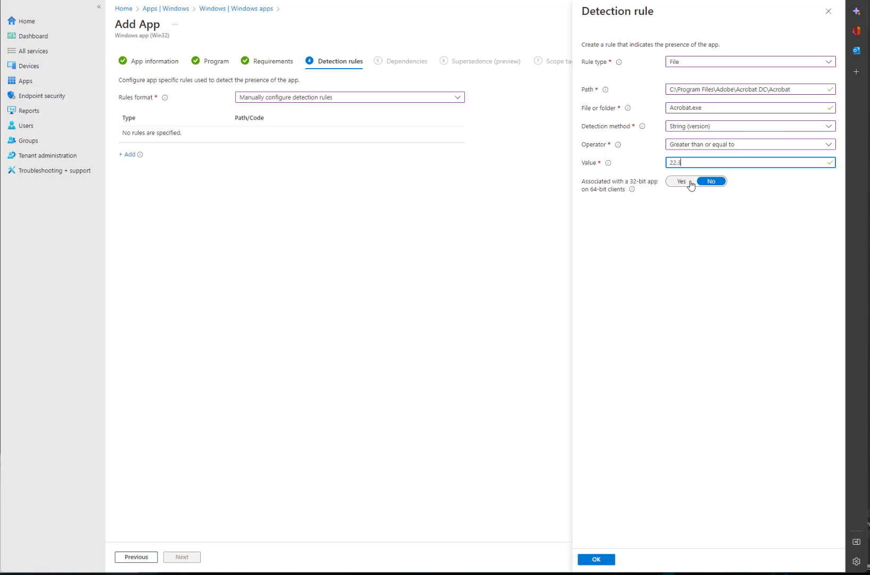
left_click(596, 559)
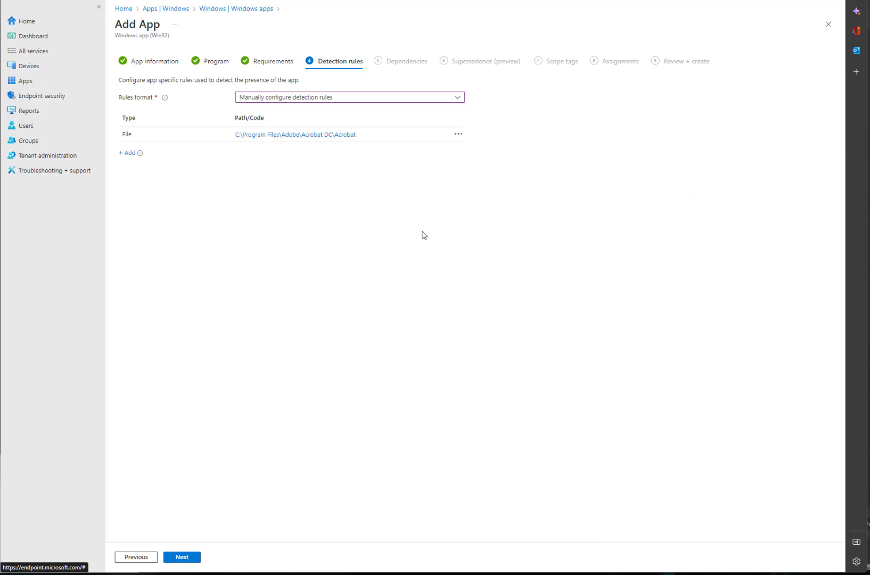
mouse_move(295, 154)
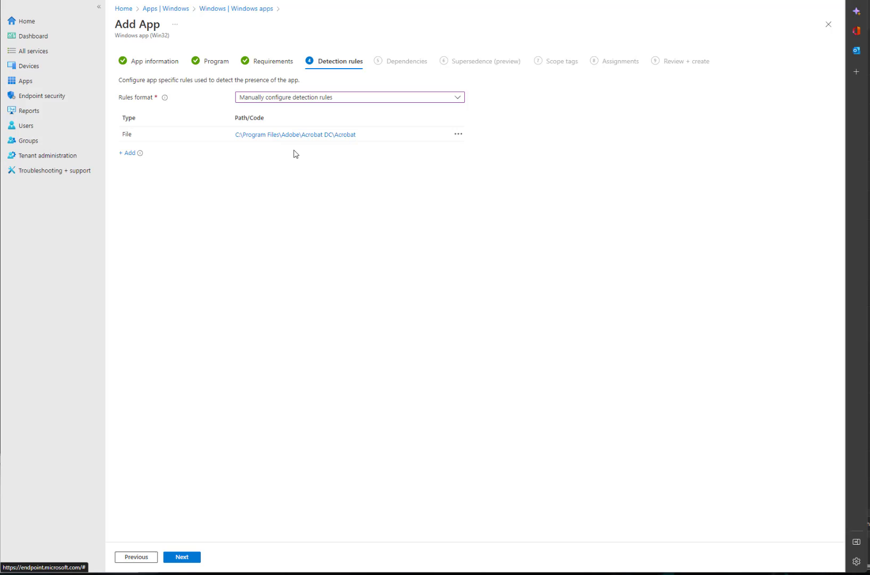
Step: Skip through Dependencies, Supersedence and Scope tags to reach Assignments
left_click(181, 557)
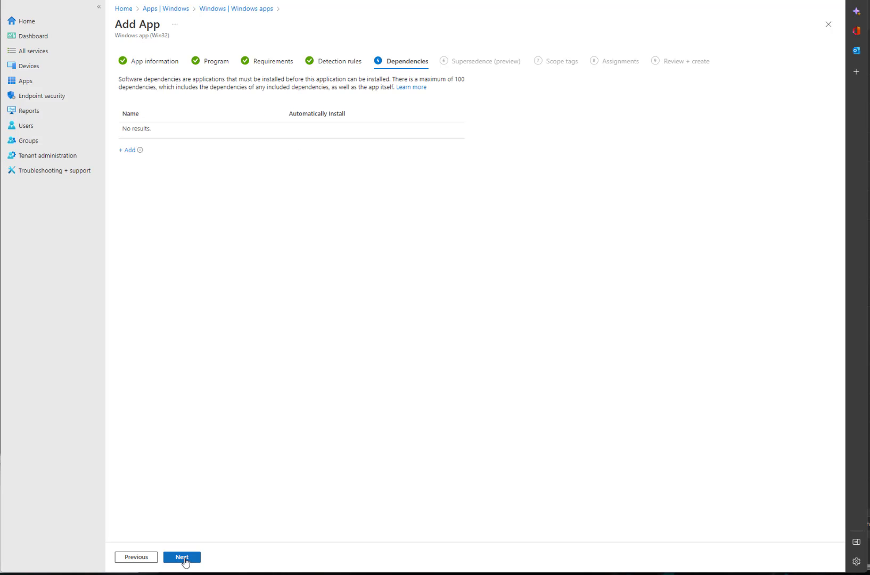
left_click(182, 558)
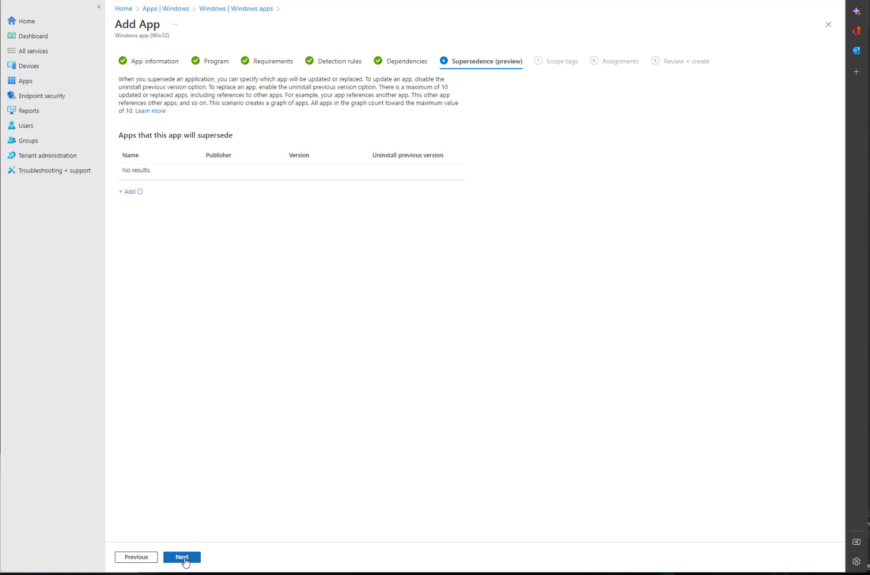
left_click(182, 558)
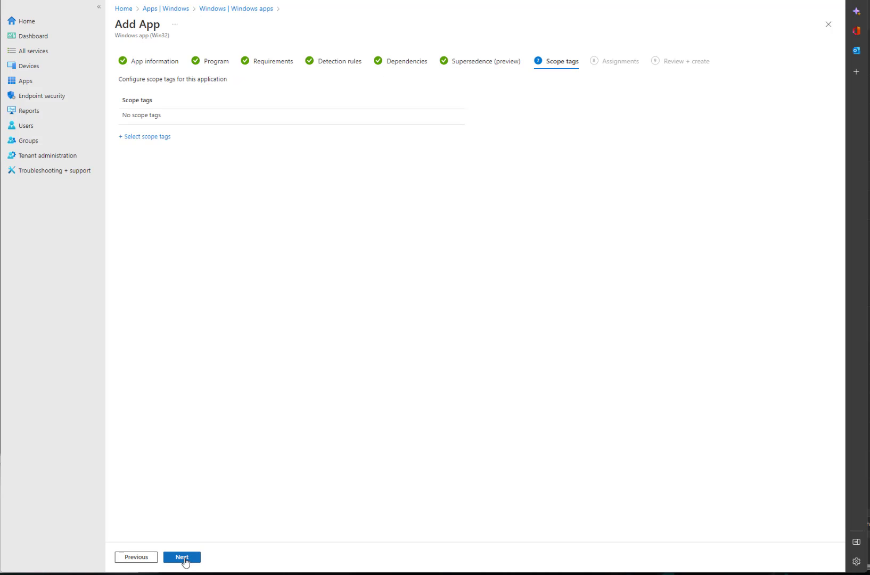
left_click(181, 558)
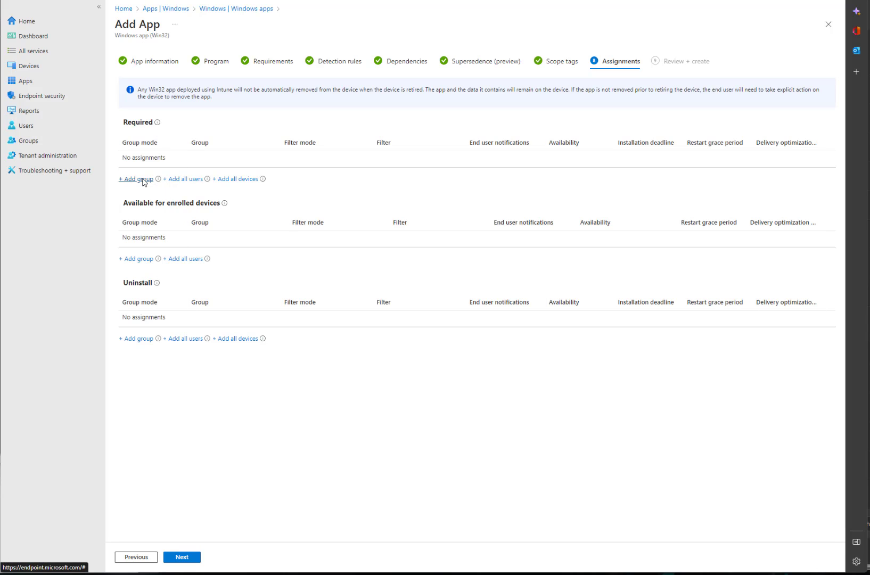
Step: Require the app for all users and continue to the Review + create summary
left_click(183, 178)
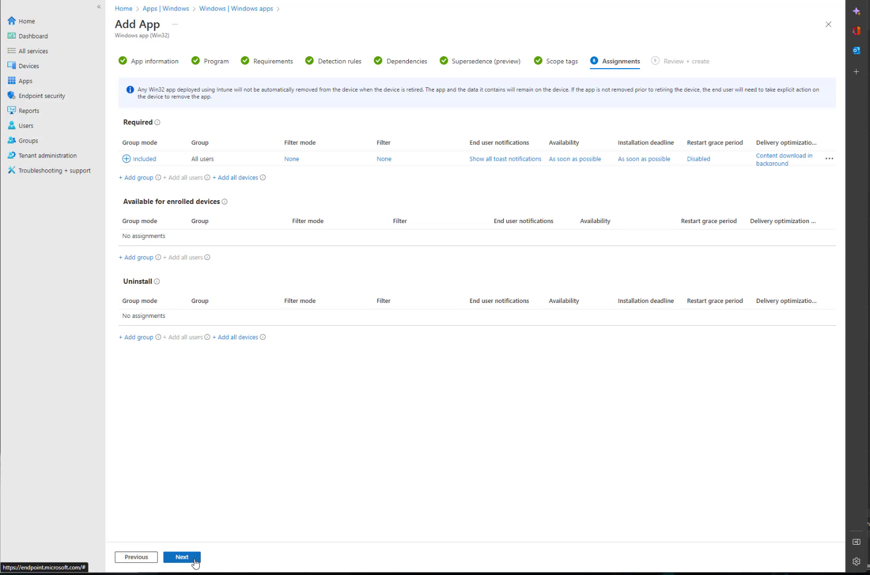
left_click(181, 557)
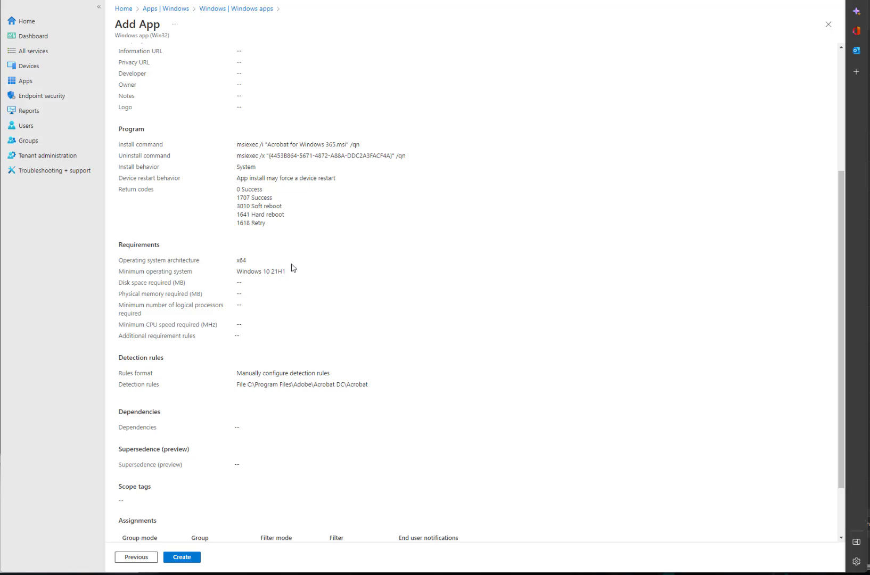
Step: Scroll the review summary, then leave the wizard and discard the unsaved app edits
scroll("down", 3)
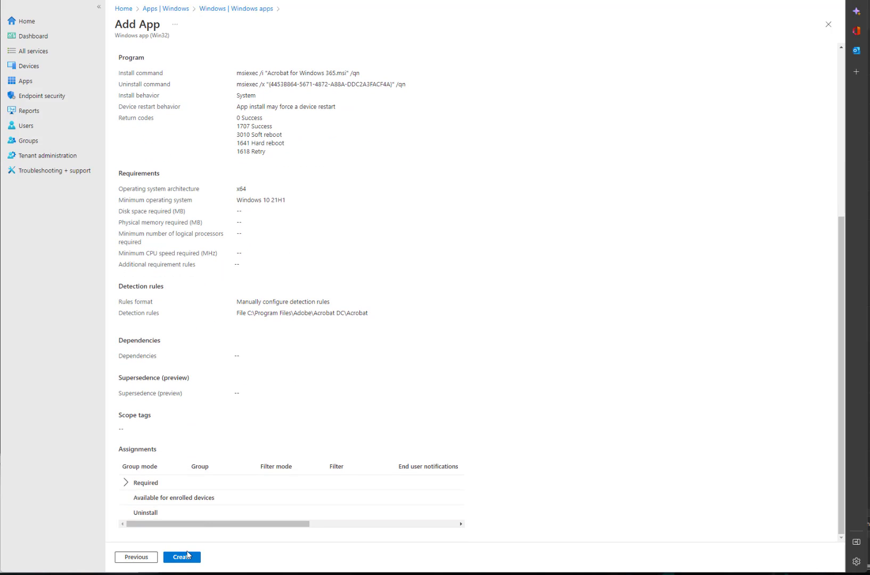
mouse_move(180, 13)
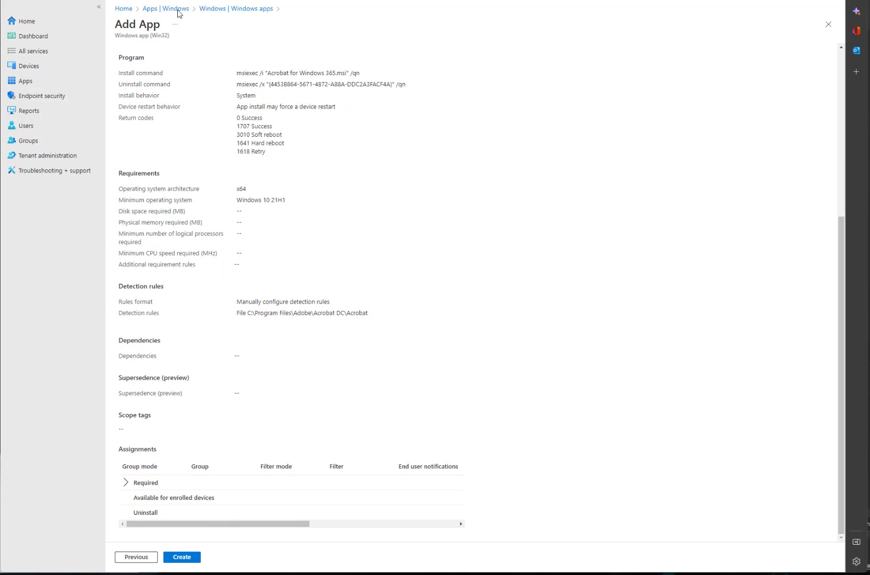
left_click(165, 9)
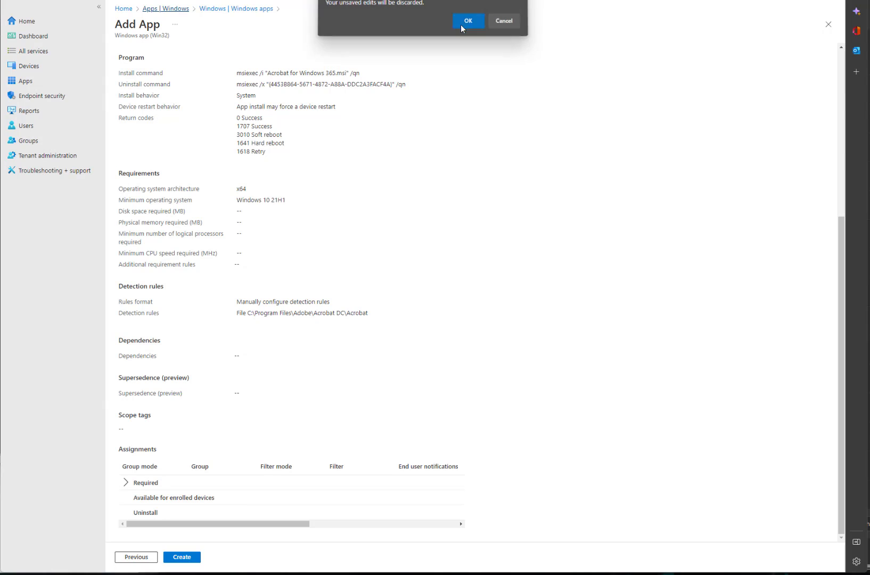
left_click(468, 20)
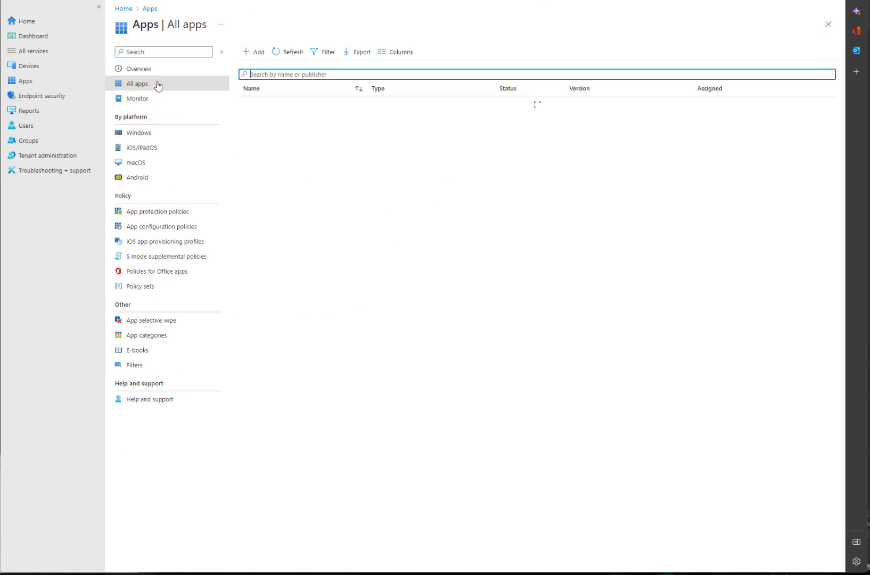